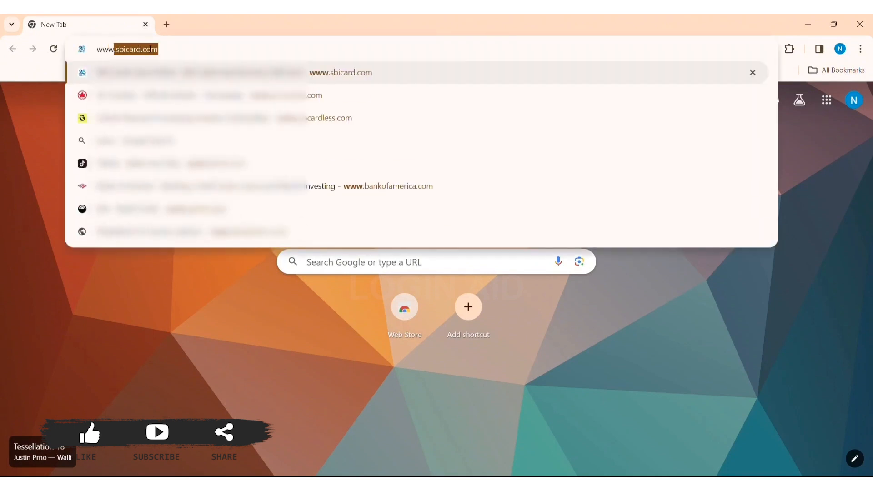
pyautogui.write('www.deepl.com')
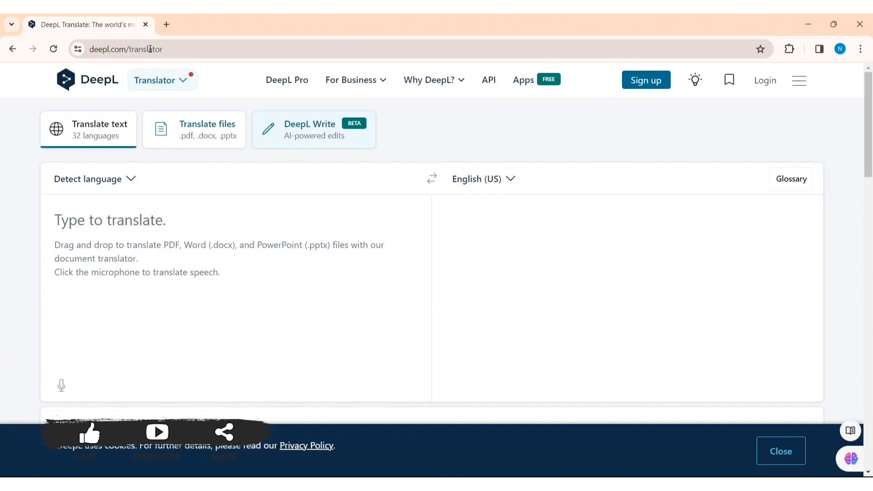
pyautogui.moveTo(667, 153)
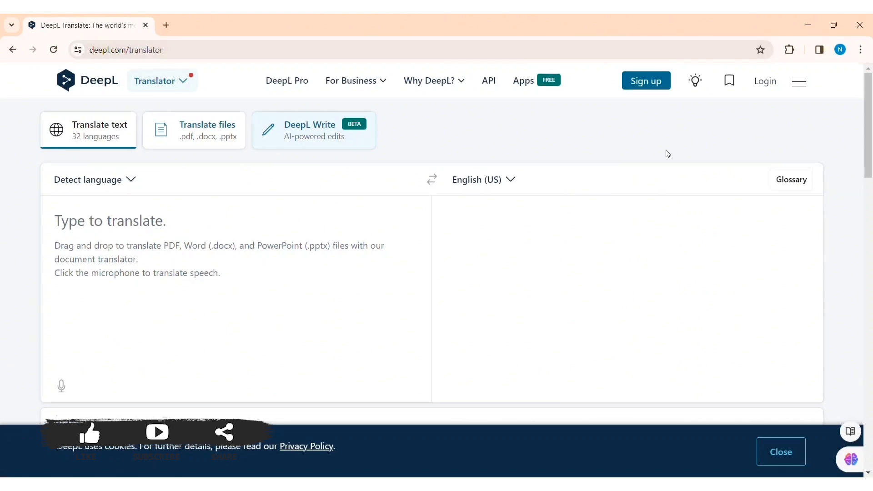
pyautogui.moveTo(768, 118)
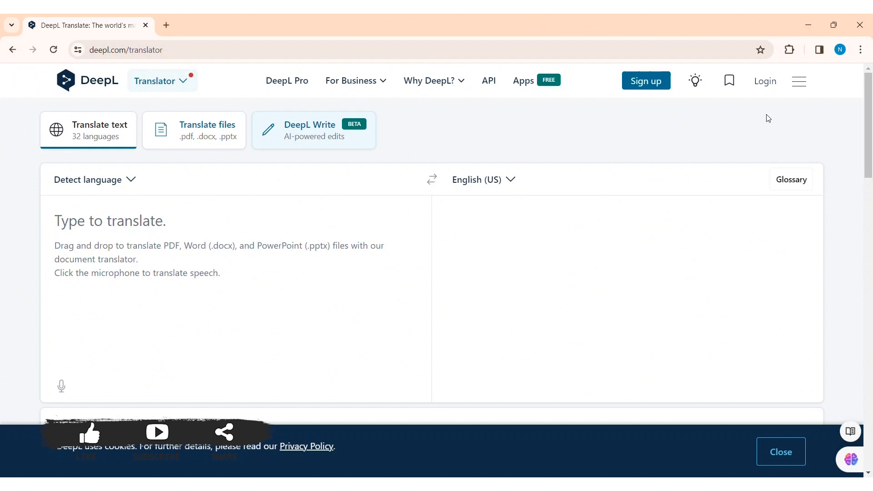
pyautogui.moveTo(765, 83)
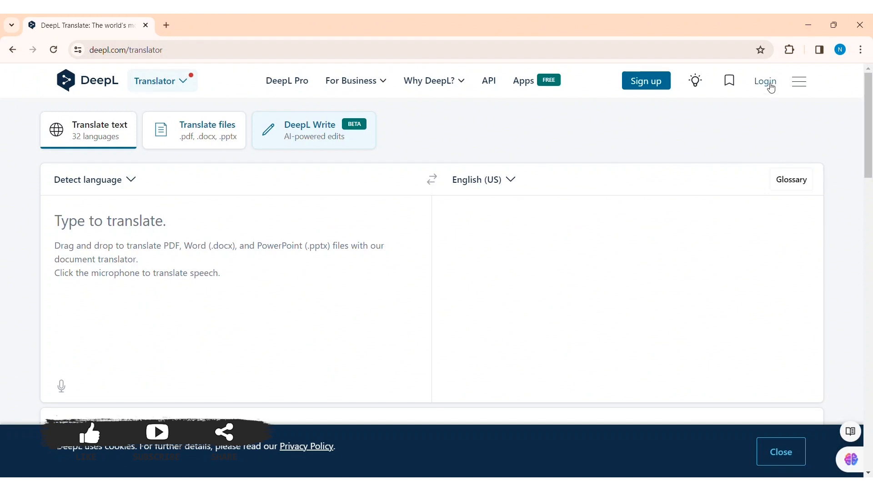
pyautogui.click(764, 81)
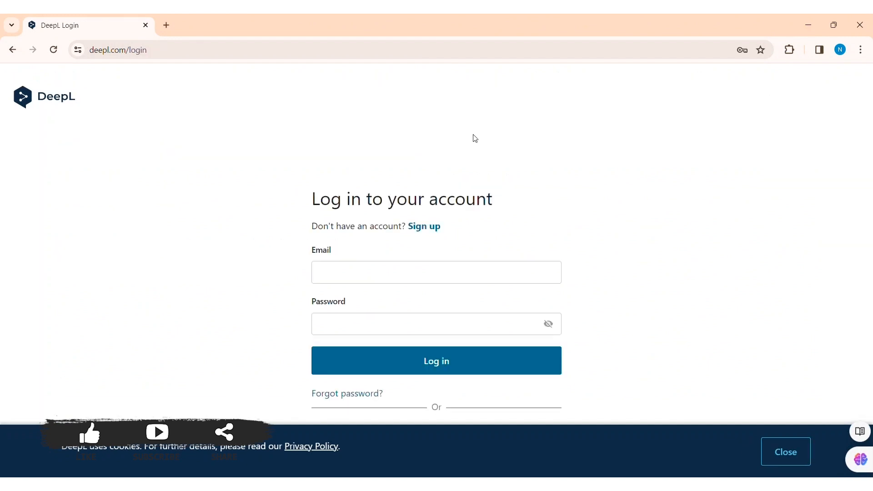
pyautogui.moveTo(416, 226)
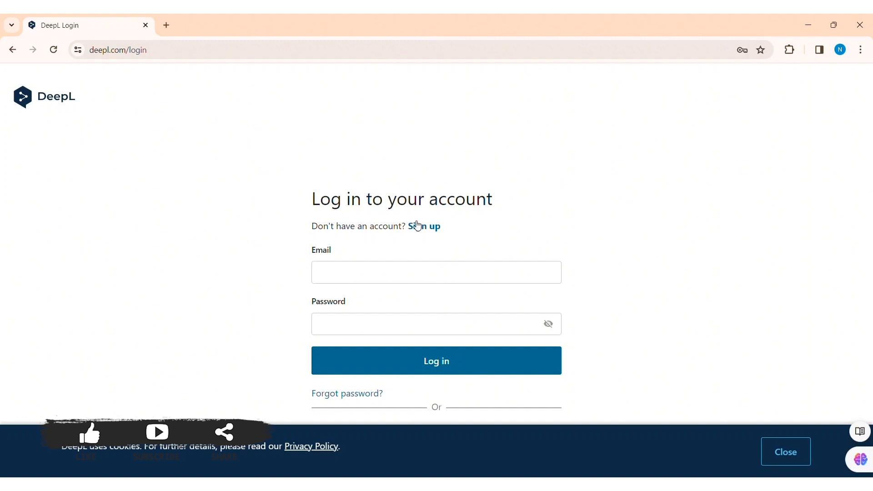
pyautogui.moveTo(404, 289)
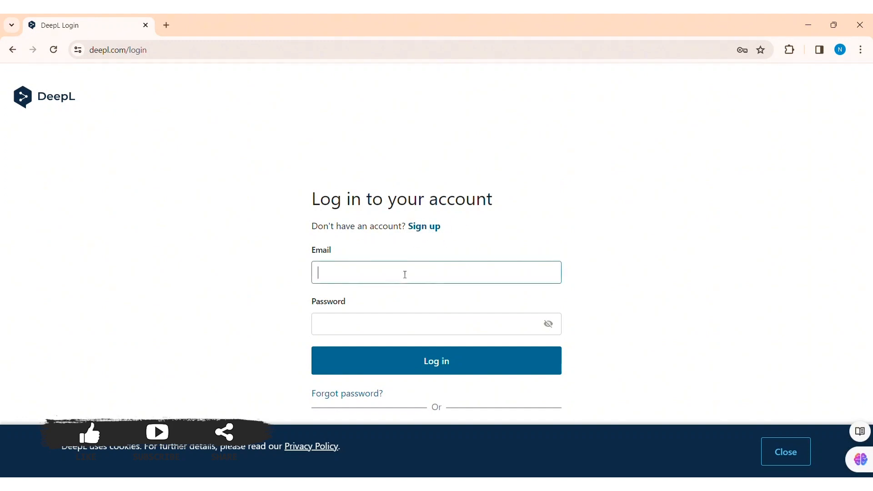
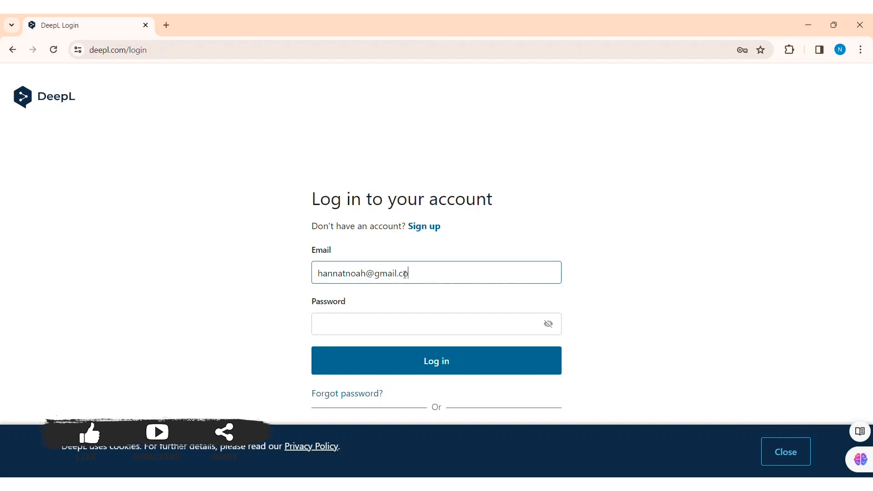
# Step: Enter the account password in the Password field
pyautogui.click(436, 323)
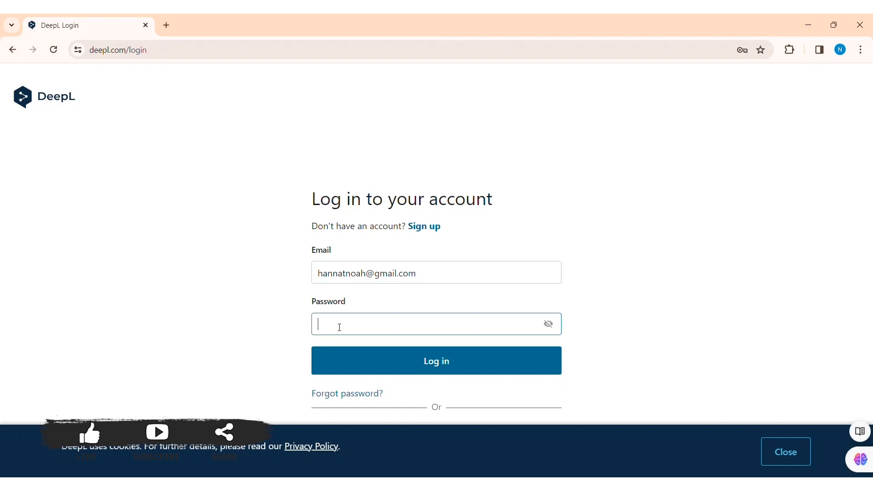
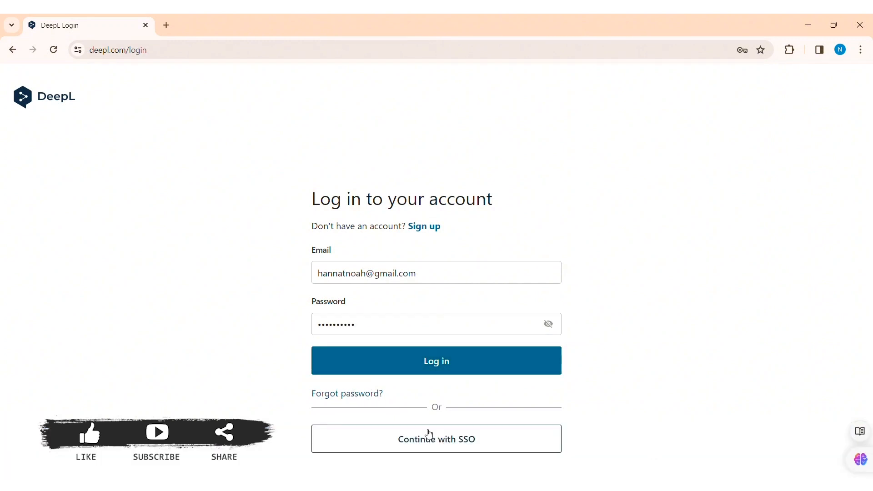
pyautogui.moveTo(354, 395)
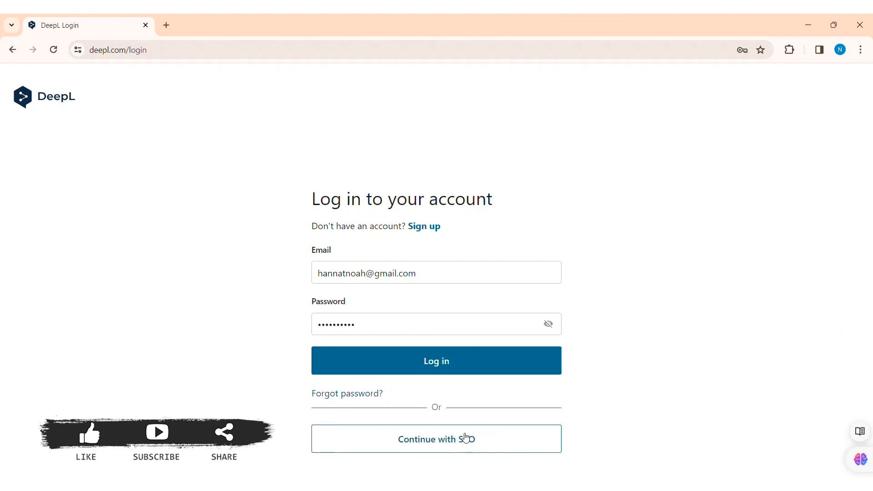
pyautogui.moveTo(464, 442)
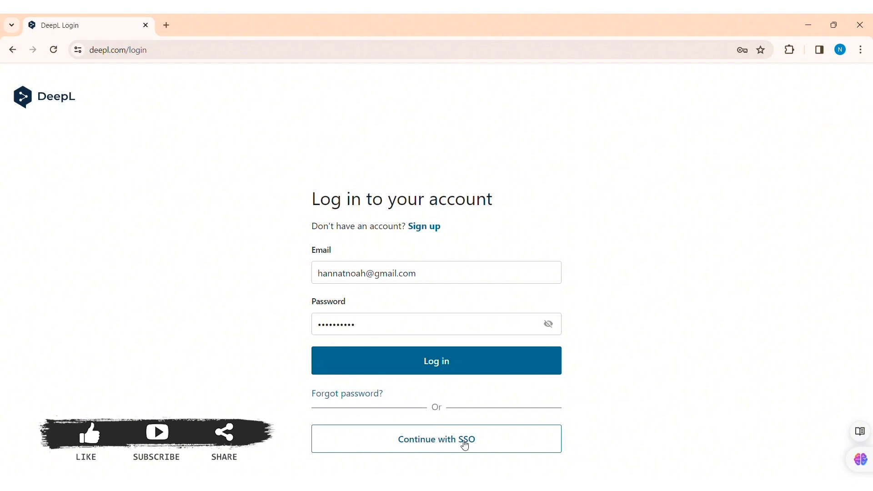
# Step: Submit the DeepL login and land on the Your DeepL account details page
pyautogui.click(436, 360)
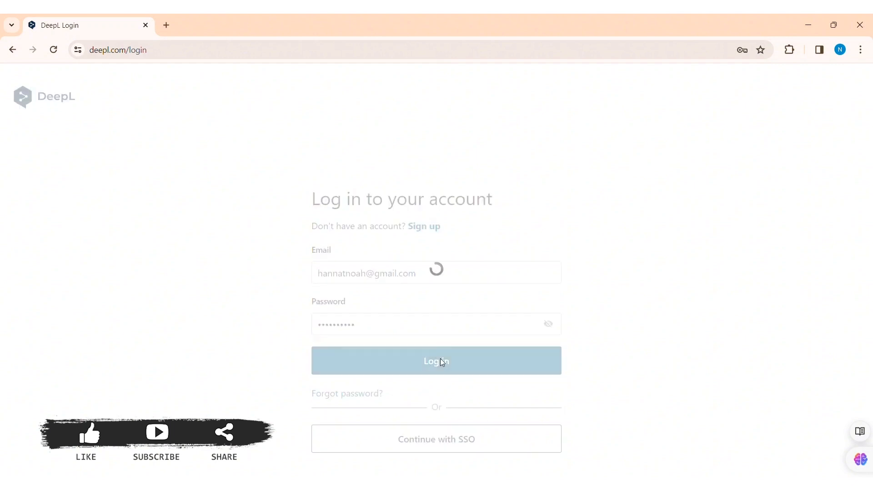
pyautogui.click(436, 360)
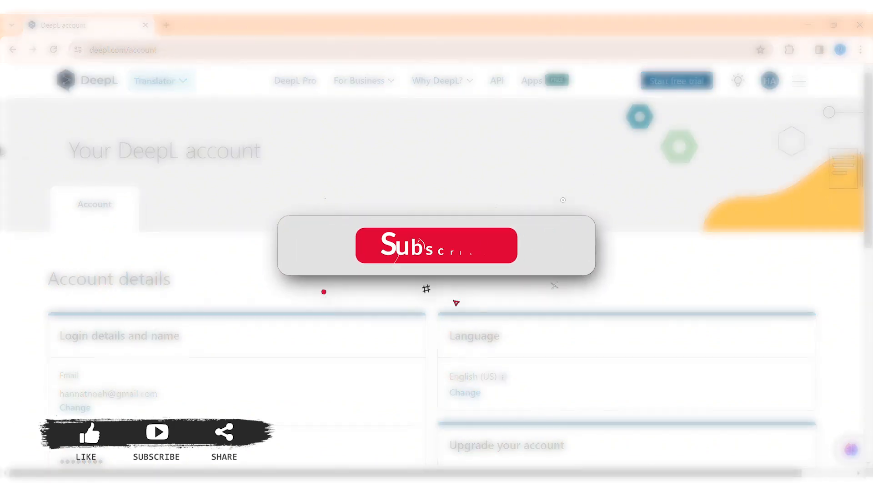
pyautogui.click(436, 245)
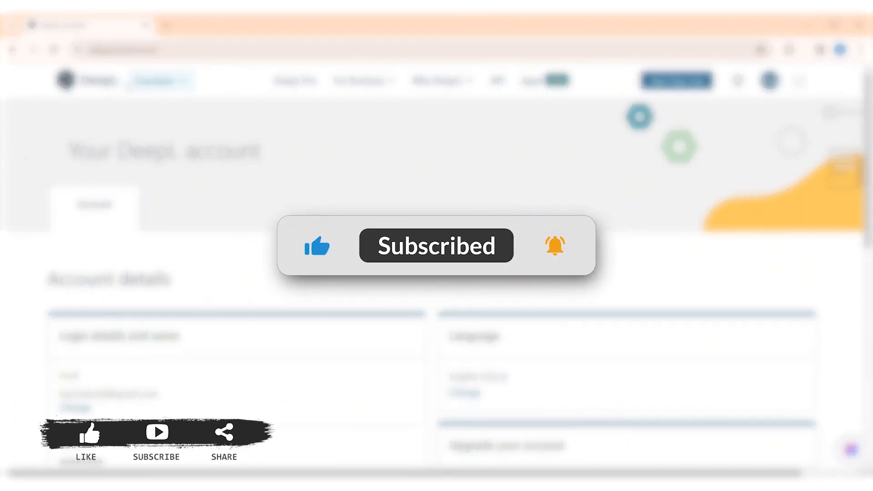